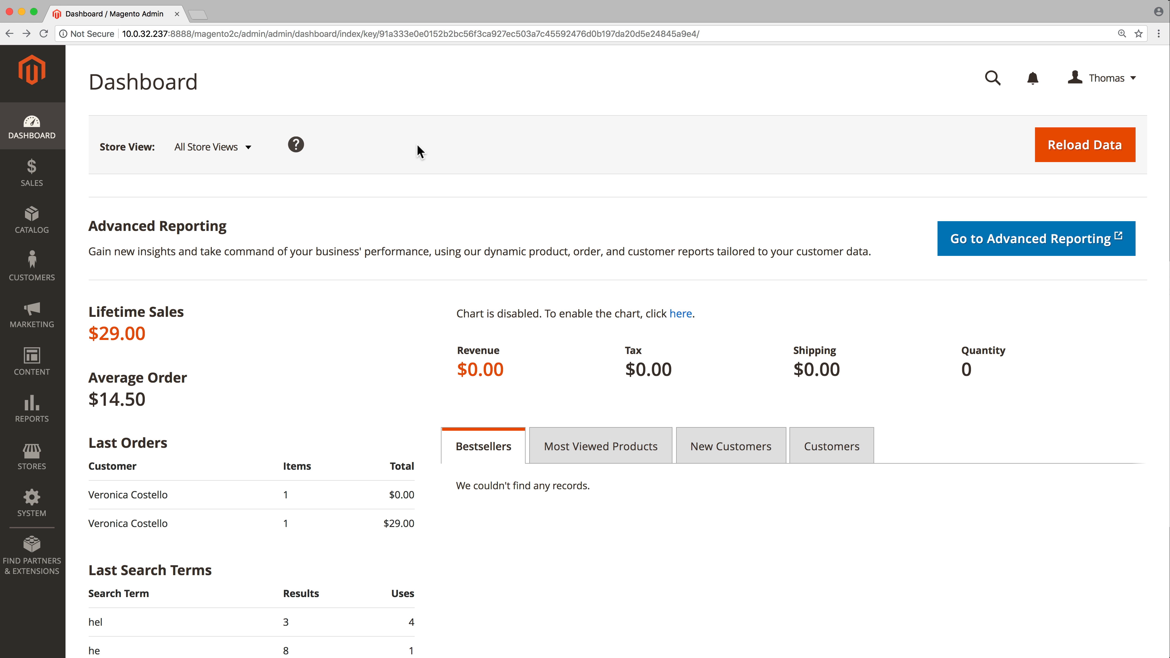
{"action": "mouse_move", "coordinate": [293, 256]}
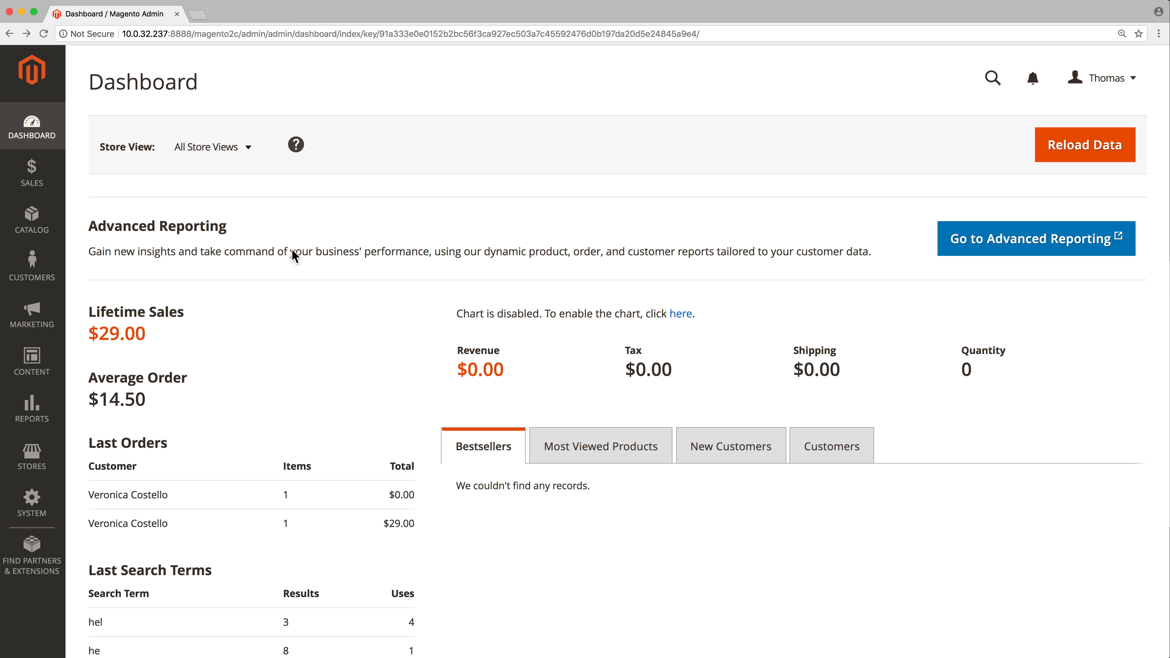
- Reach the store configuration page from the Stores menu
{"action": "left_click", "coordinate": [32, 456]}
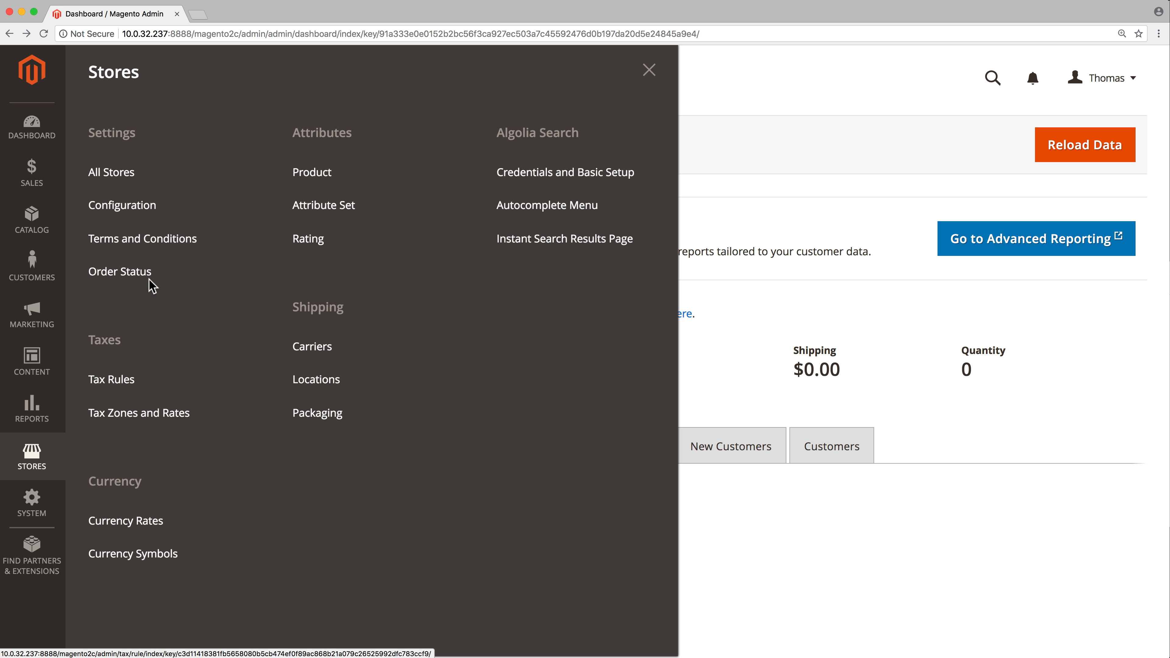
{"action": "left_click", "coordinate": [121, 205]}
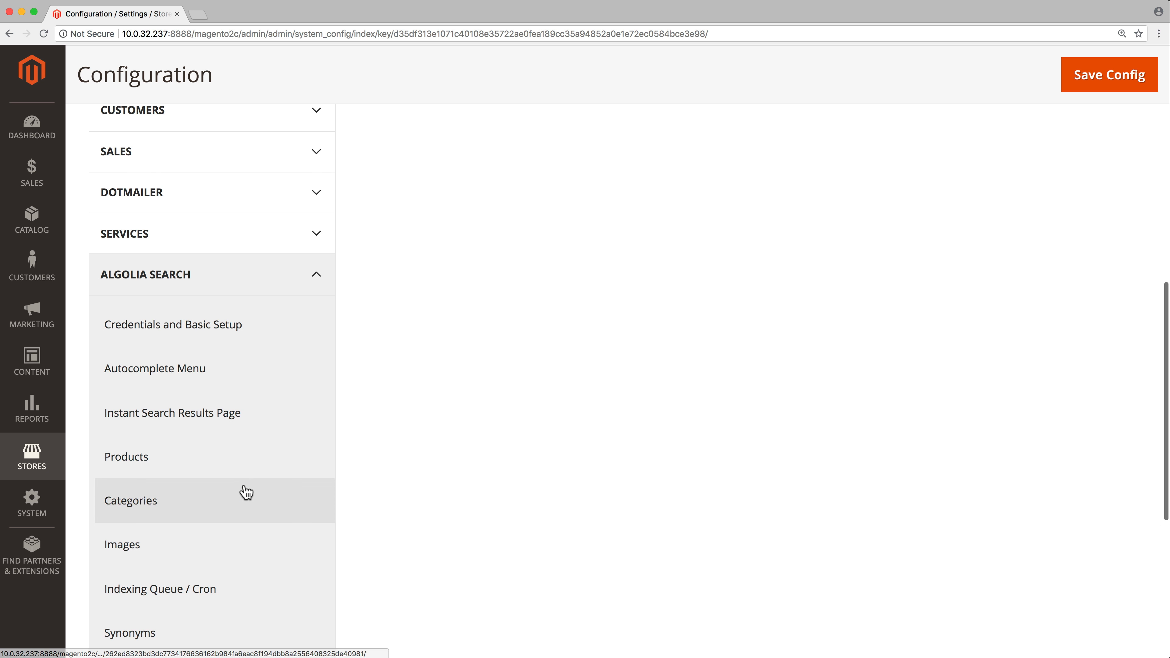
- Show the Algolia Search Products settings with the product attributes table in view
{"action": "left_click", "coordinate": [126, 457]}
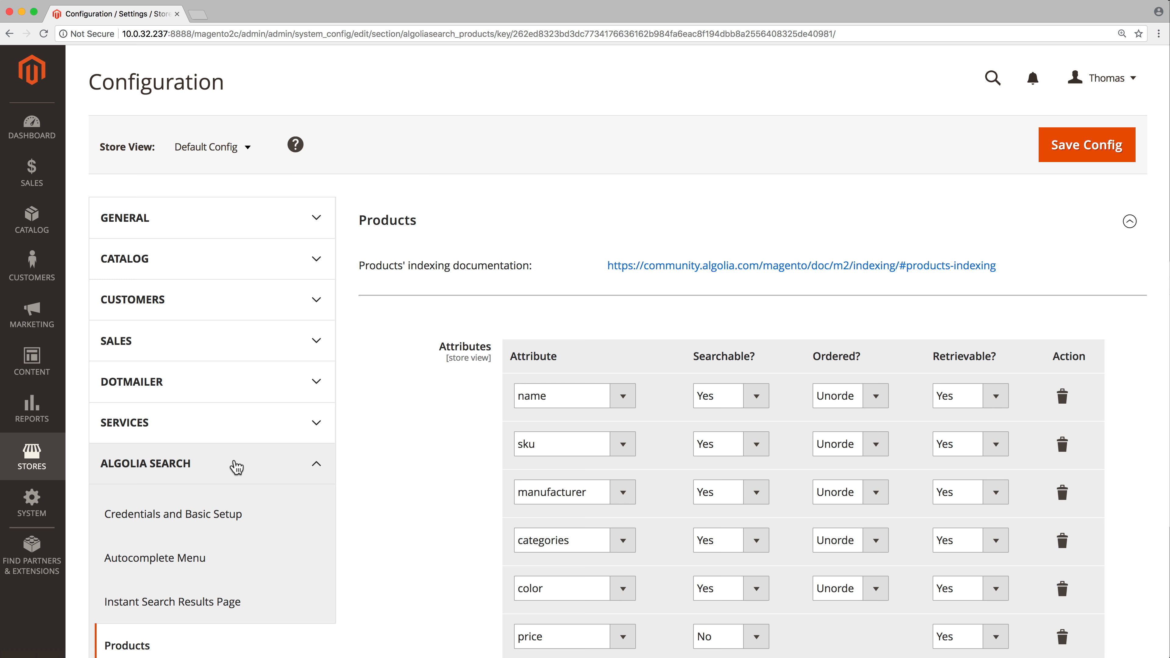
{"action": "scroll", "scroll_direction": "down", "scroll_amount": 3}
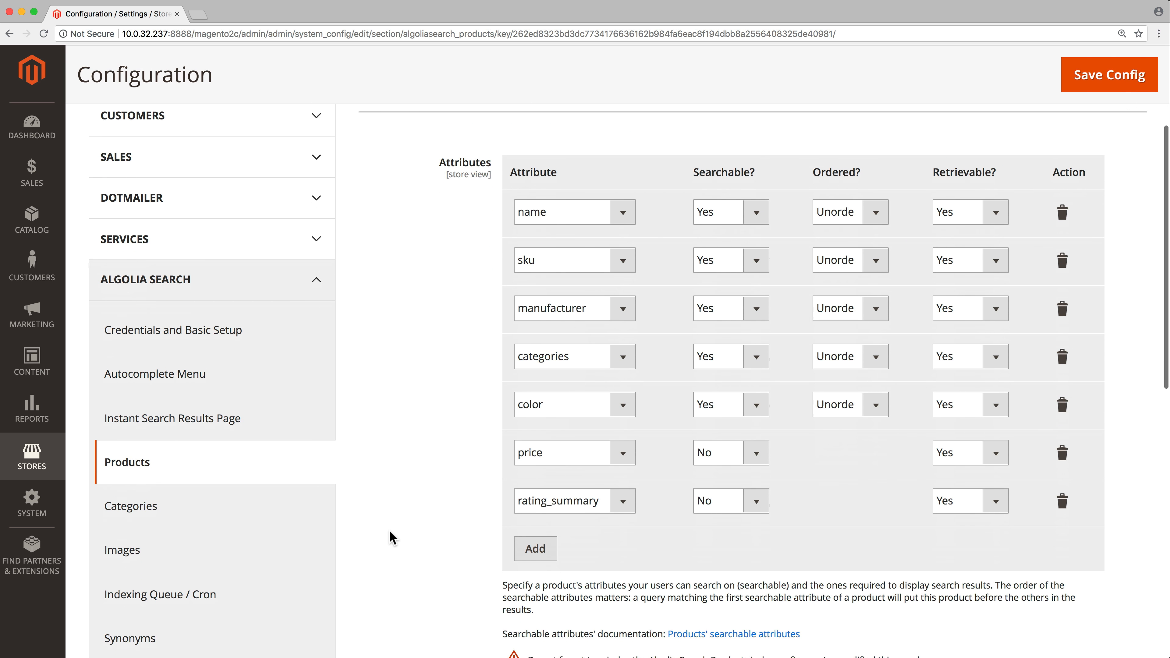
{"action": "scroll", "scroll_direction": "down", "scroll_amount": 3}
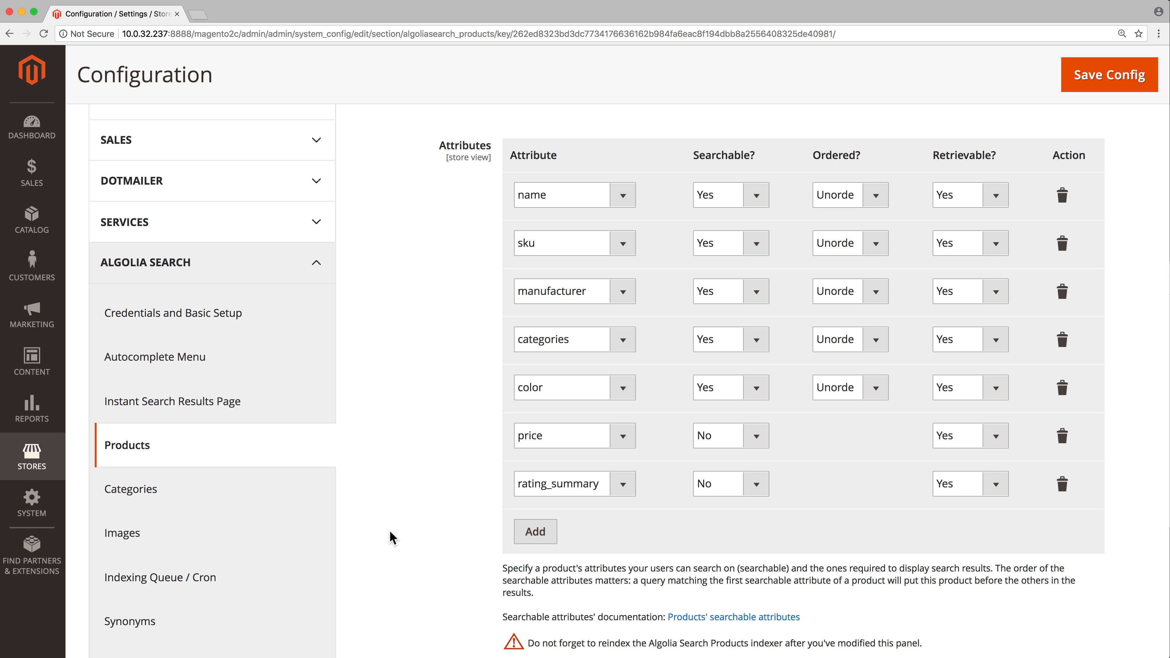
{"action": "mouse_move", "coordinate": [489, 341]}
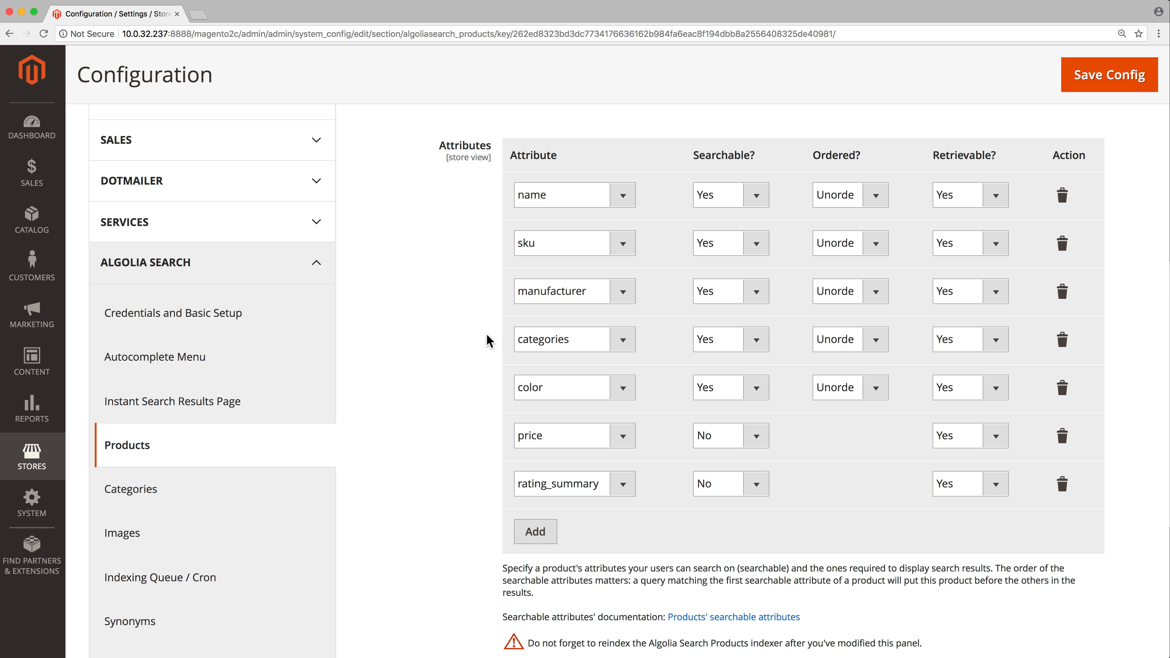
{"action": "mouse_move", "coordinate": [476, 430]}
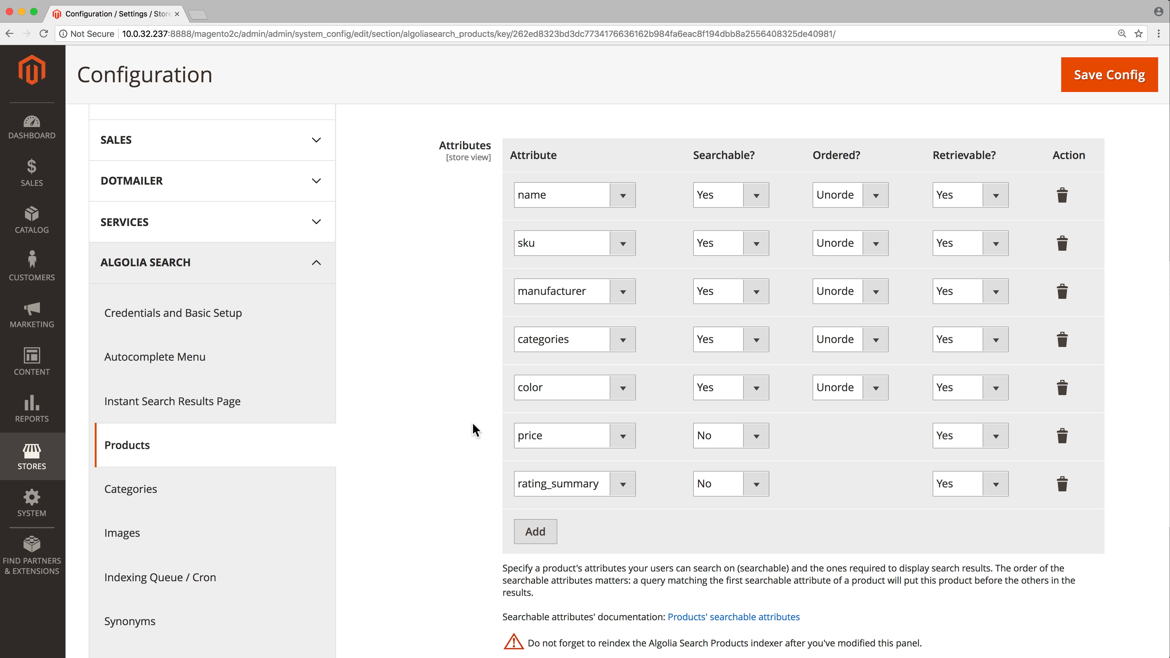
{"action": "mouse_move", "coordinate": [498, 451]}
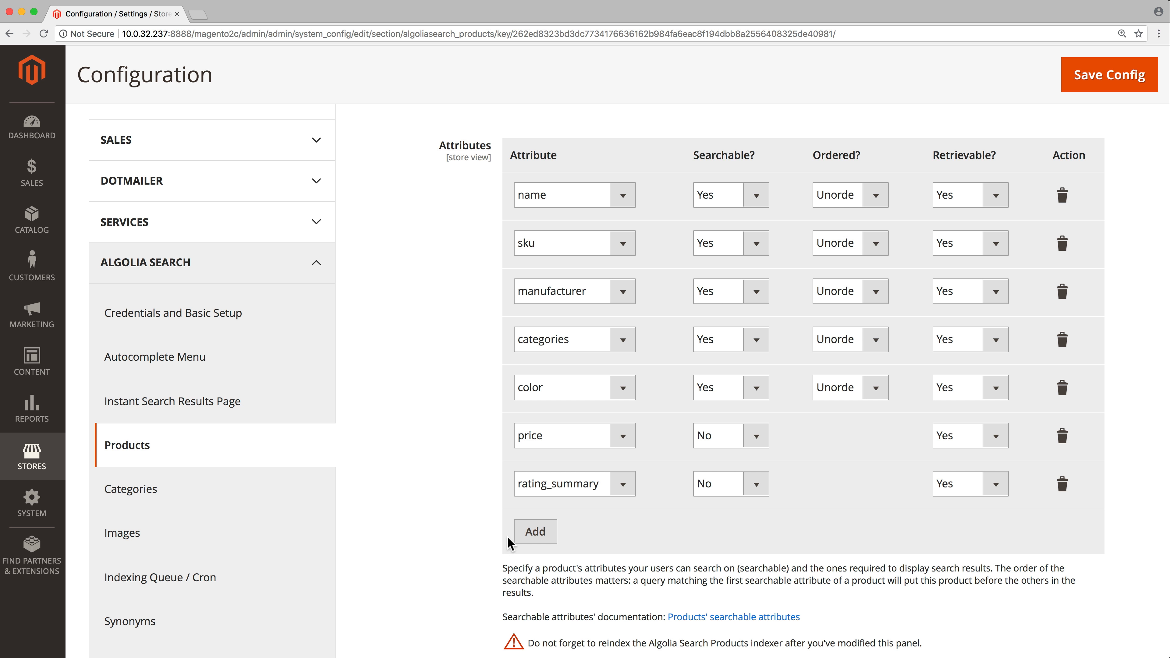
{"action": "left_click", "coordinate": [534, 532]}
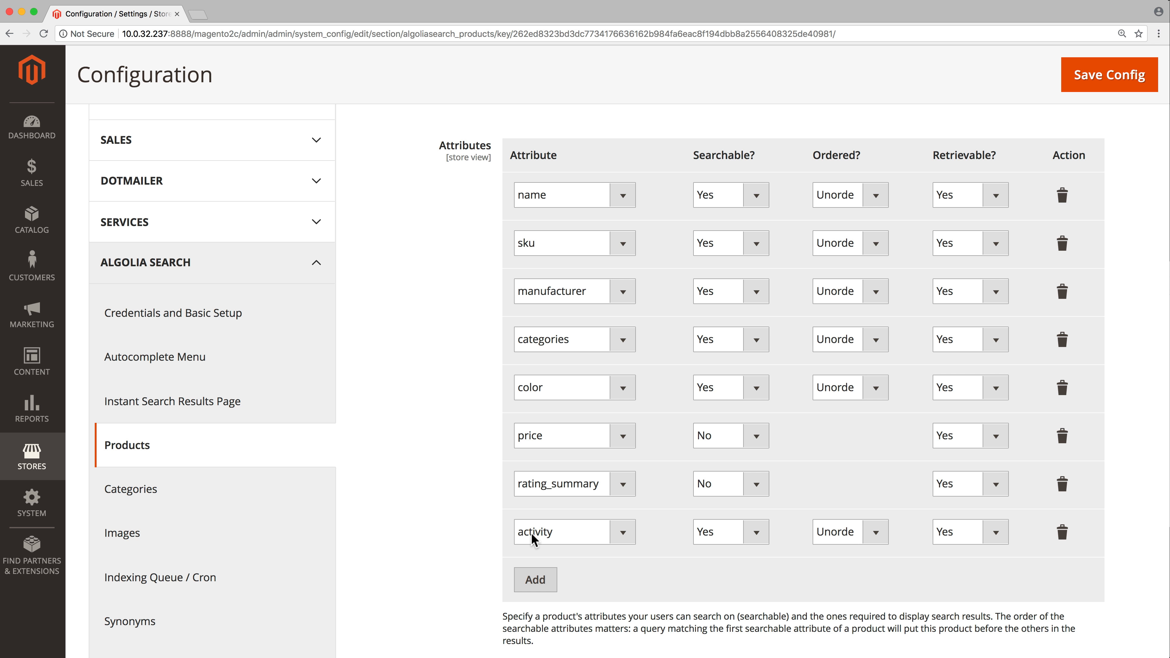
{"action": "mouse_move", "coordinate": [1060, 532]}
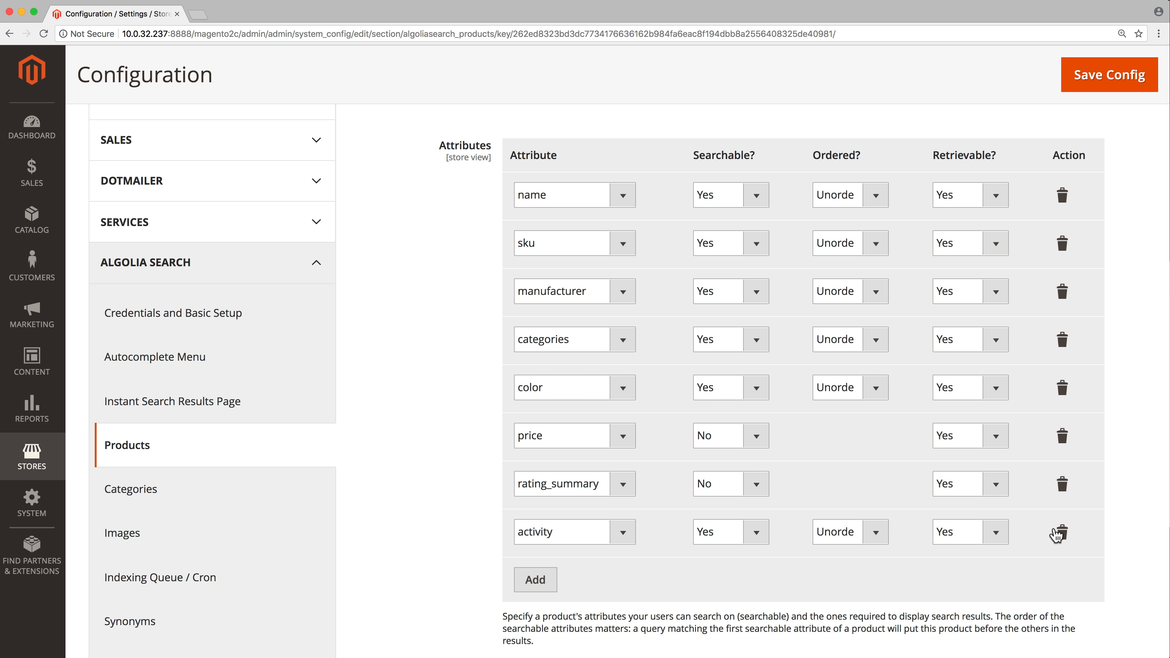
{"action": "left_click", "coordinate": [1060, 531]}
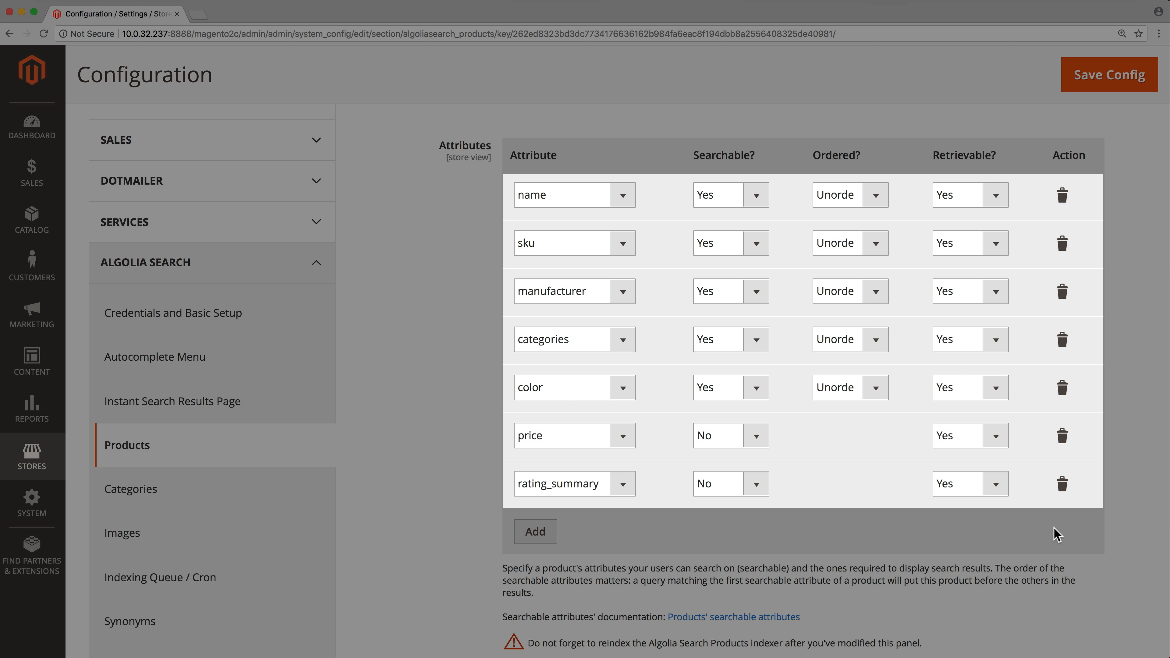
- Keep the name attribute retrievable and unordered
{"action": "left_click", "coordinate": [994, 195]}
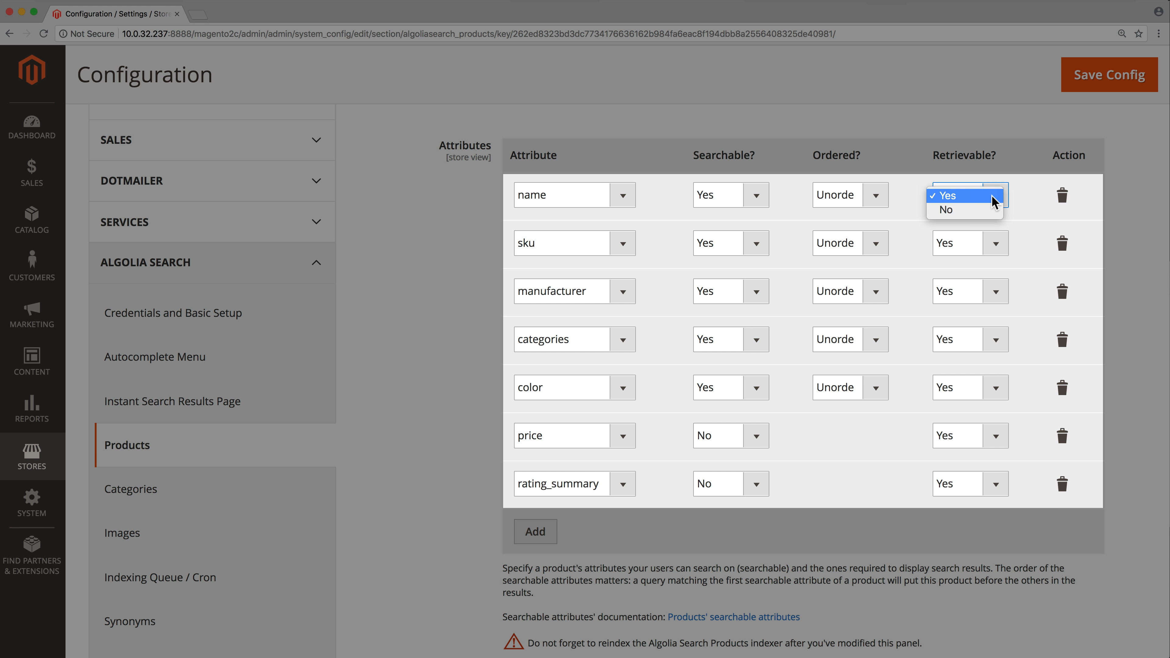
{"action": "left_click", "coordinate": [945, 194]}
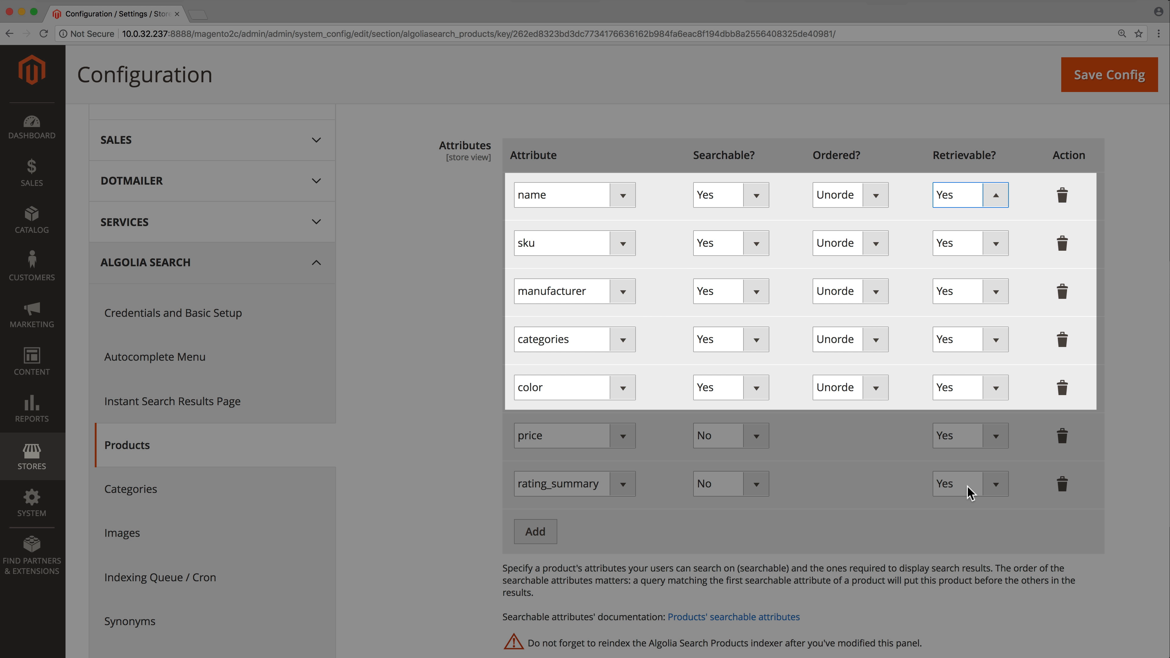
{"action": "mouse_move", "coordinate": [731, 207]}
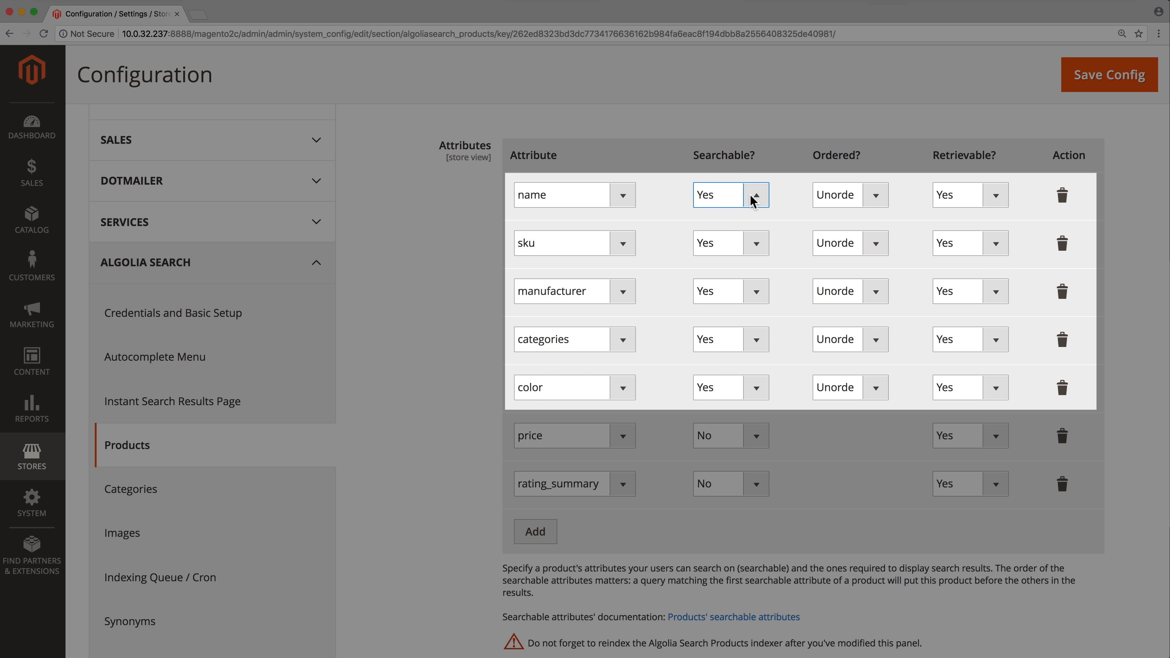
{"action": "mouse_move", "coordinate": [751, 403]}
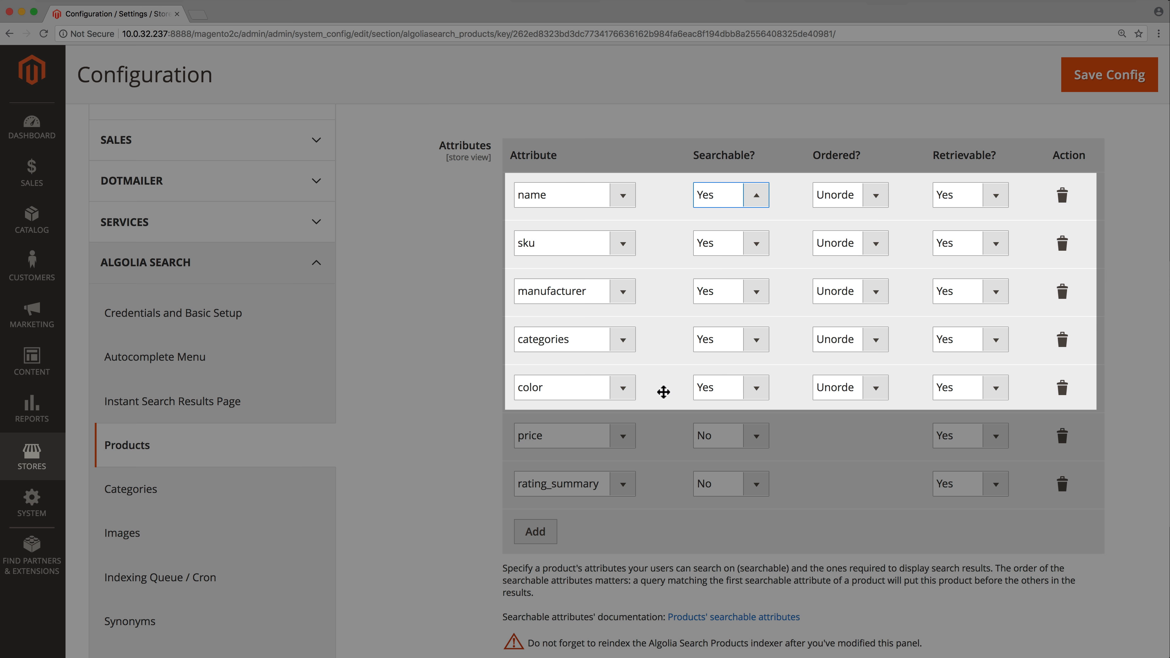
{"action": "left_click_drag", "start_coordinate": [662, 388], "coordinate": [663, 195]}
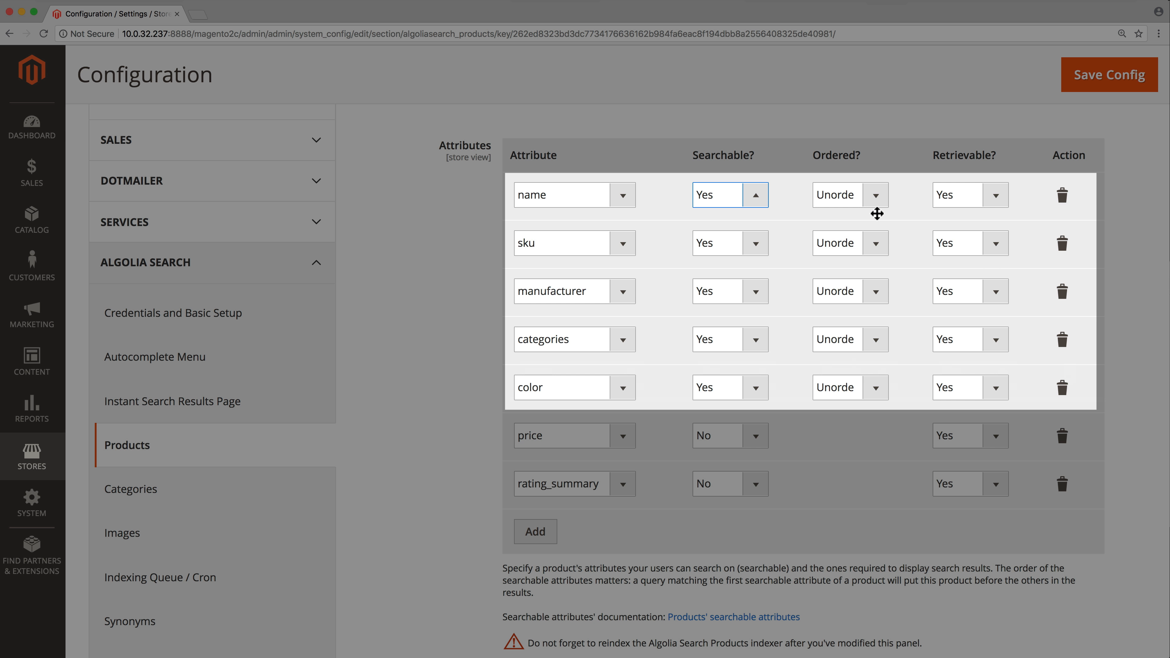
{"action": "left_click", "coordinate": [849, 195]}
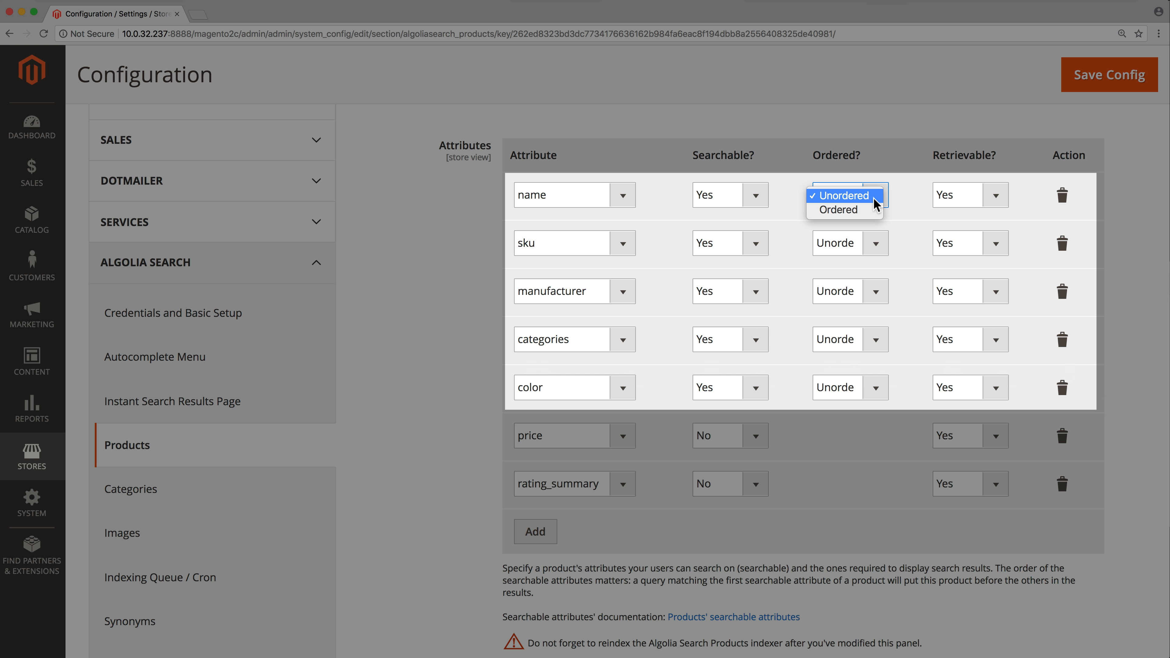
{"action": "left_click", "coordinate": [840, 195]}
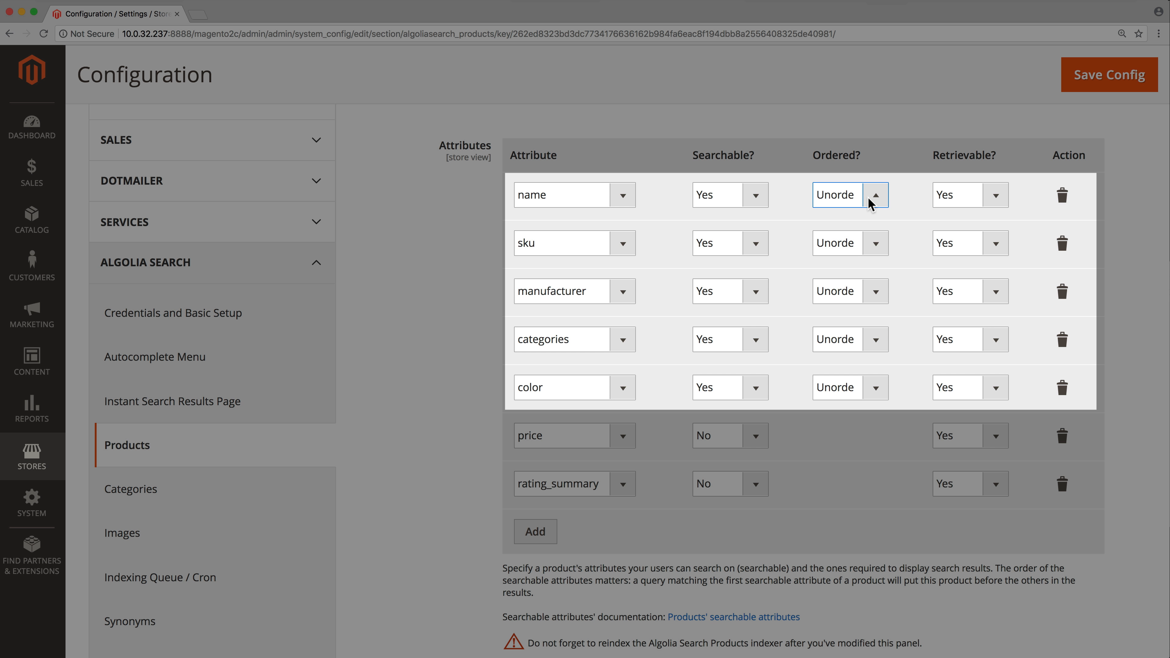
{"action": "mouse_move", "coordinate": [973, 200]}
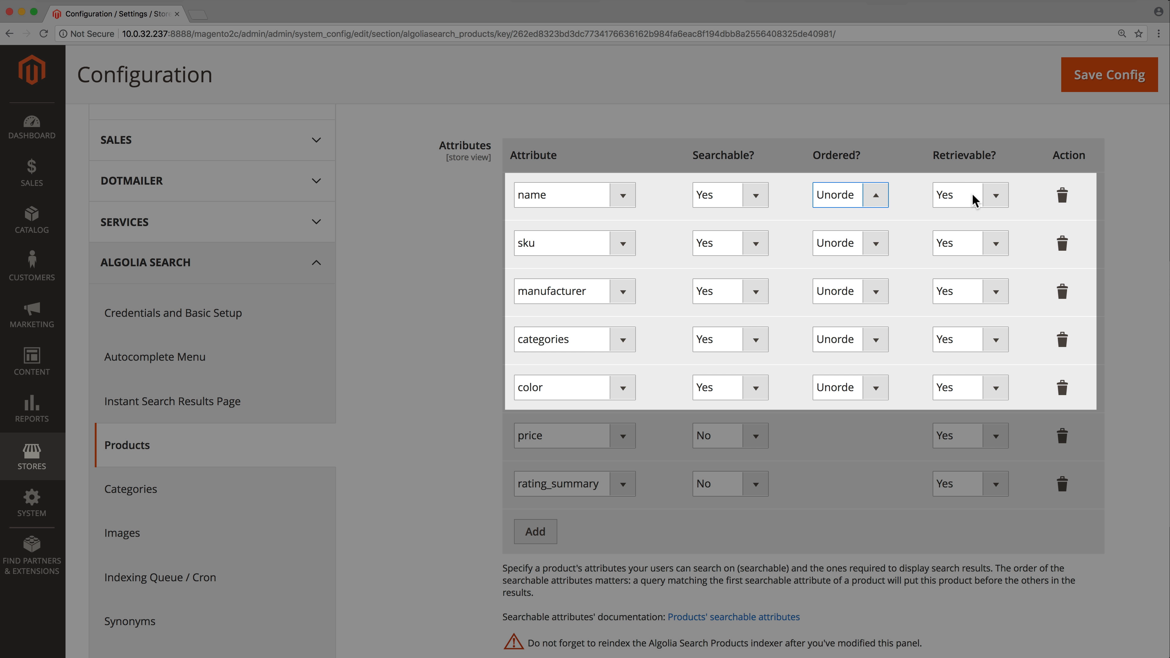
- Keep sku retrievable, then trigger Save Config for the attribute settings
{"action": "left_click", "coordinate": [994, 242]}
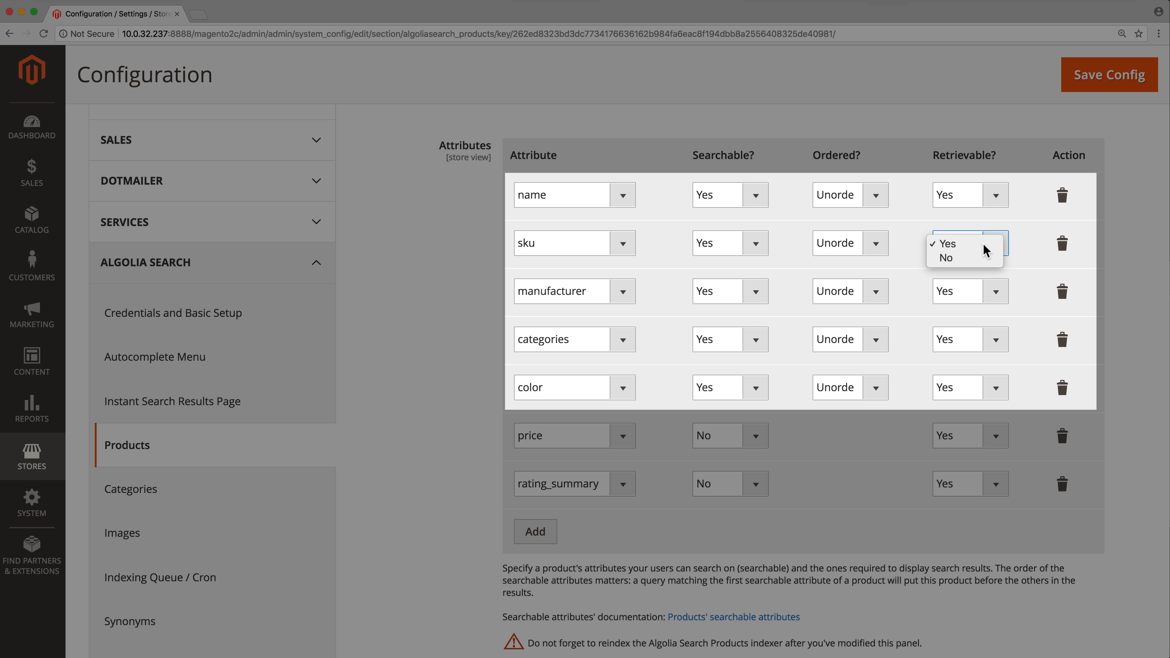
{"action": "left_click", "coordinate": [945, 243]}
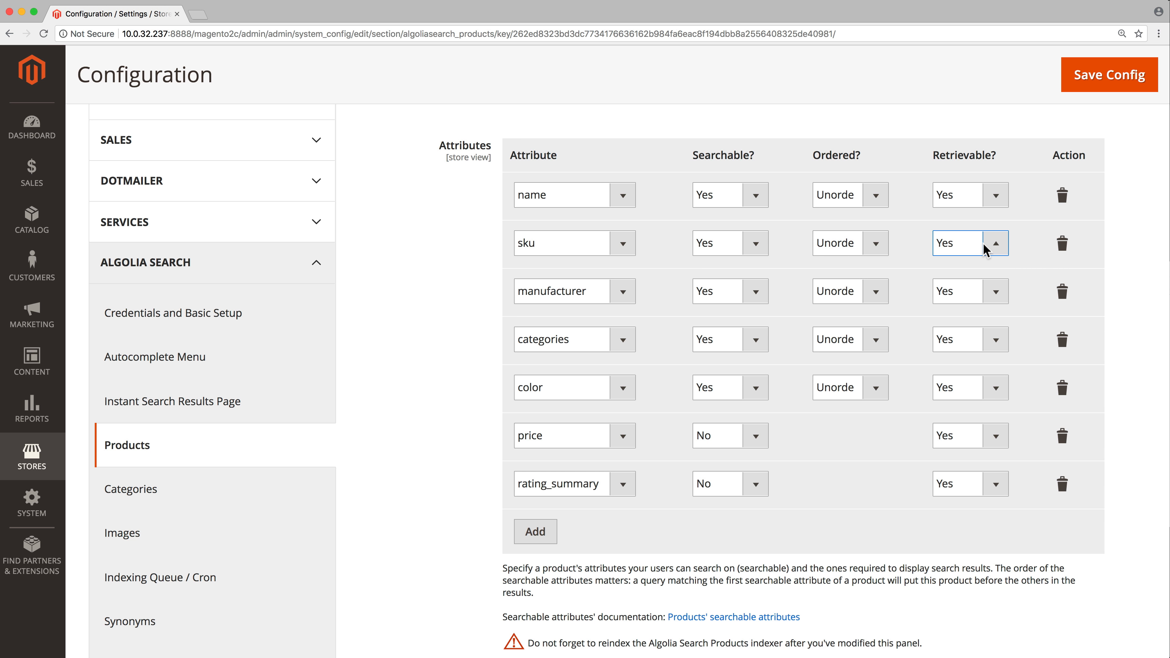
{"action": "left_click", "coordinate": [1109, 74]}
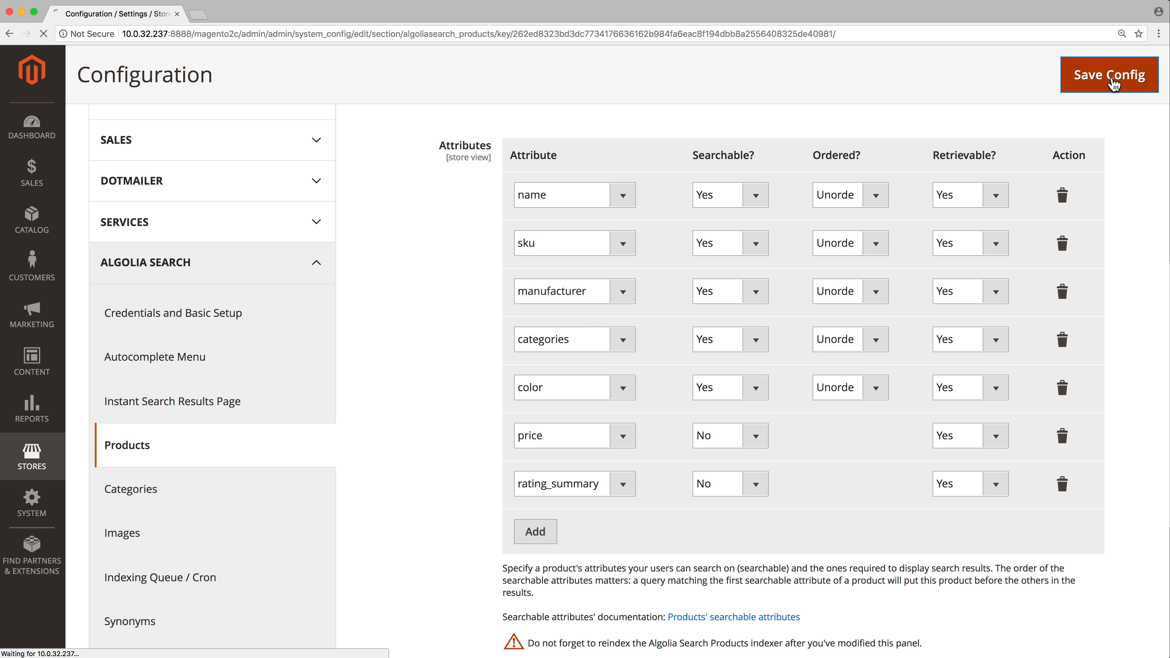
- Save the product attribute settings with Save Config
{"action": "left_click", "coordinate": [1108, 74]}
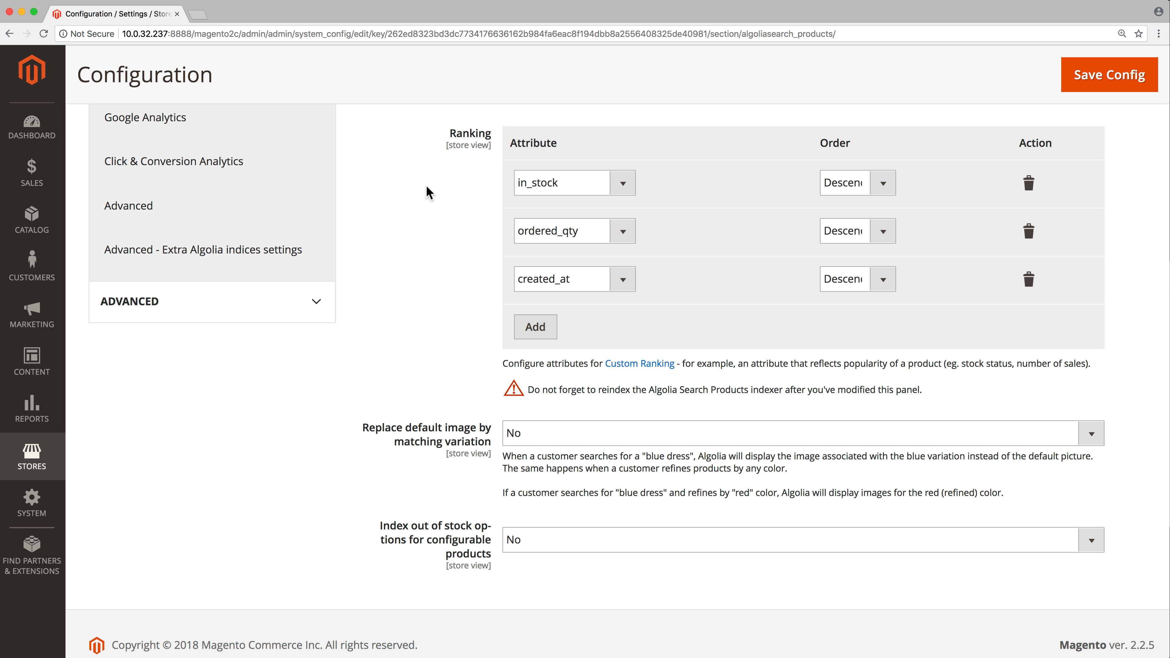
{"action": "mouse_move", "coordinate": [499, 183]}
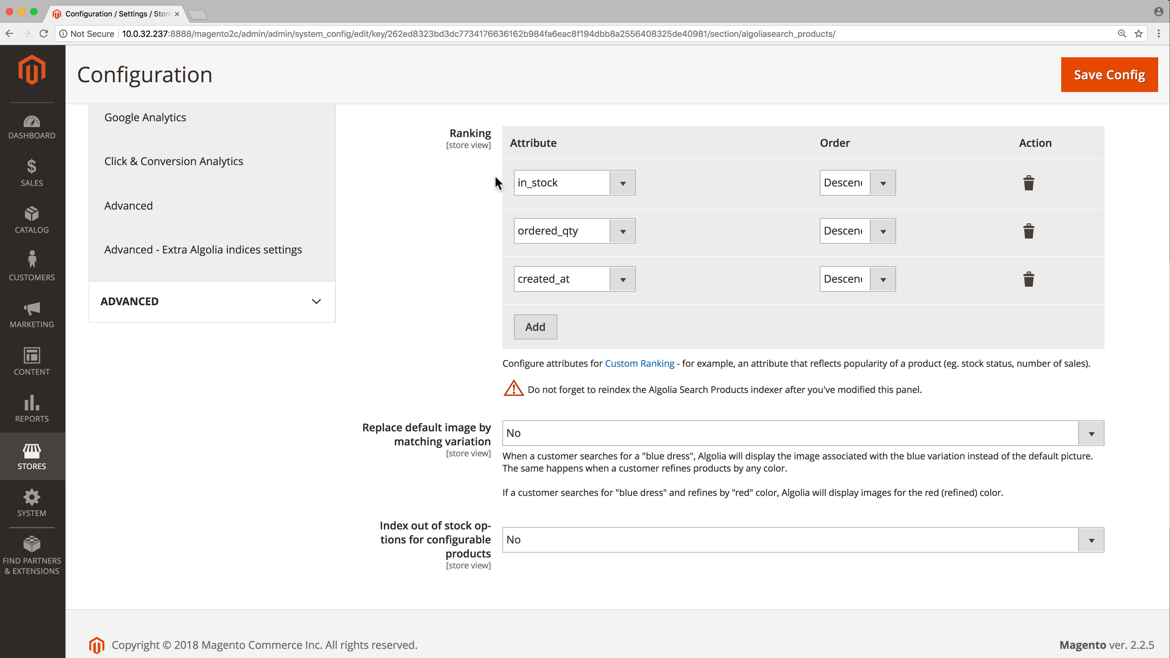
{"action": "mouse_move", "coordinate": [499, 236]}
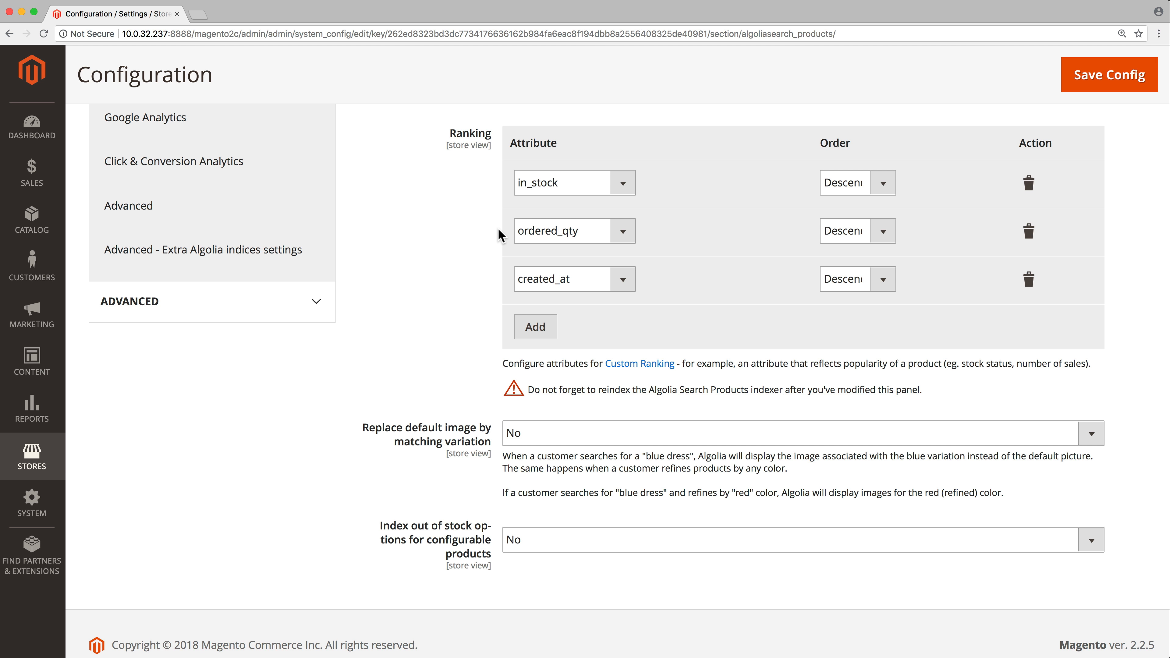
{"action": "mouse_move", "coordinate": [495, 283]}
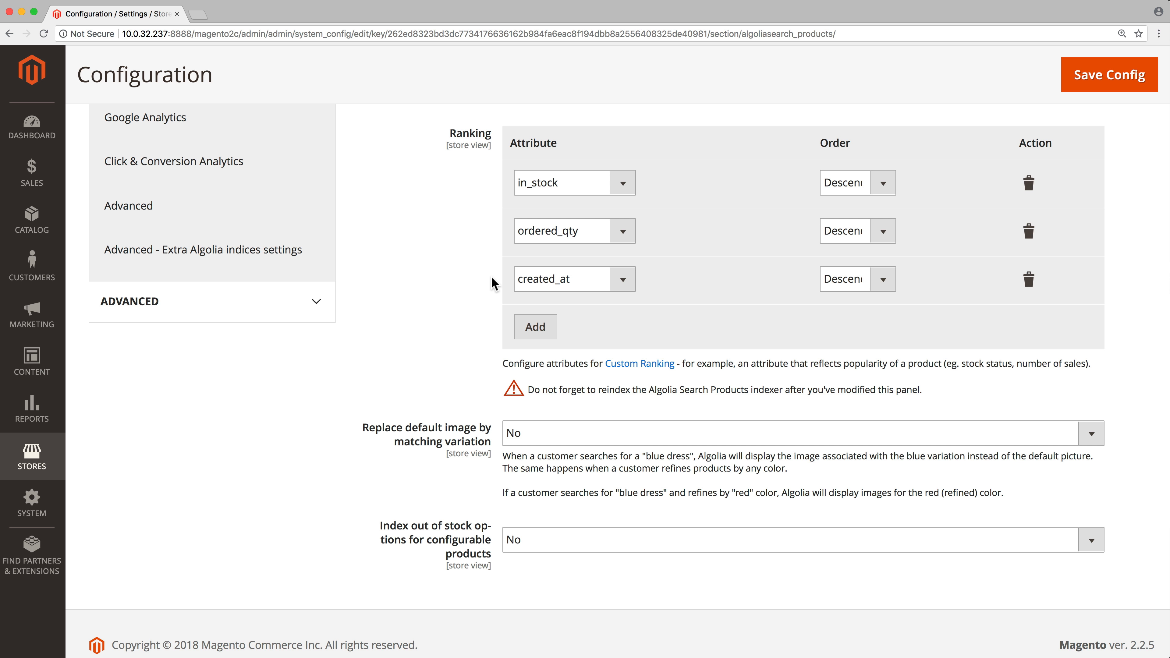
- Add a rating_summary ranking row sorted Descending and drag it between ordered_qty and created_at
{"action": "left_click", "coordinate": [534, 326]}
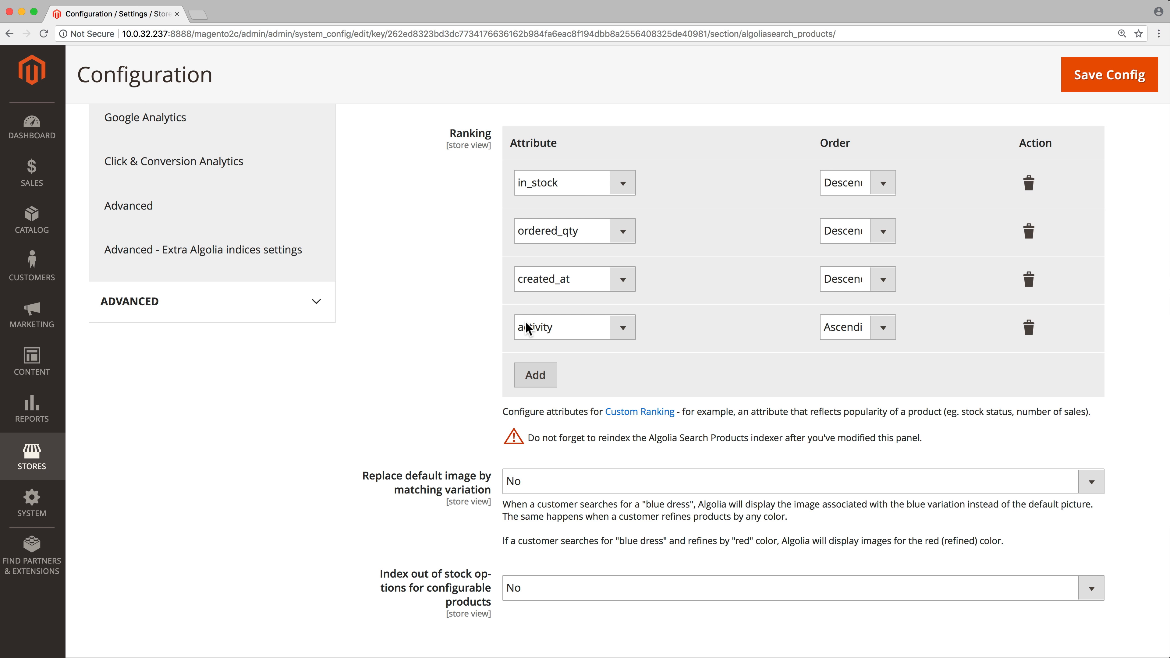
{"action": "left_click", "coordinate": [574, 326]}
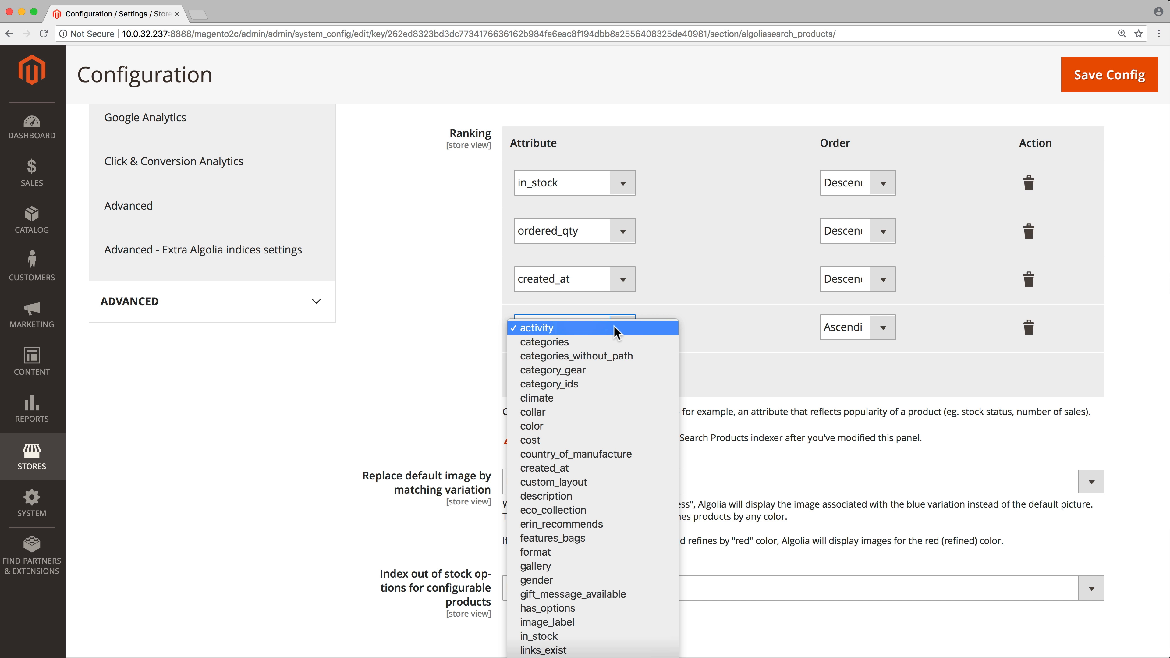
{"action": "scroll", "scroll_direction": "down", "scroll_amount": 3}
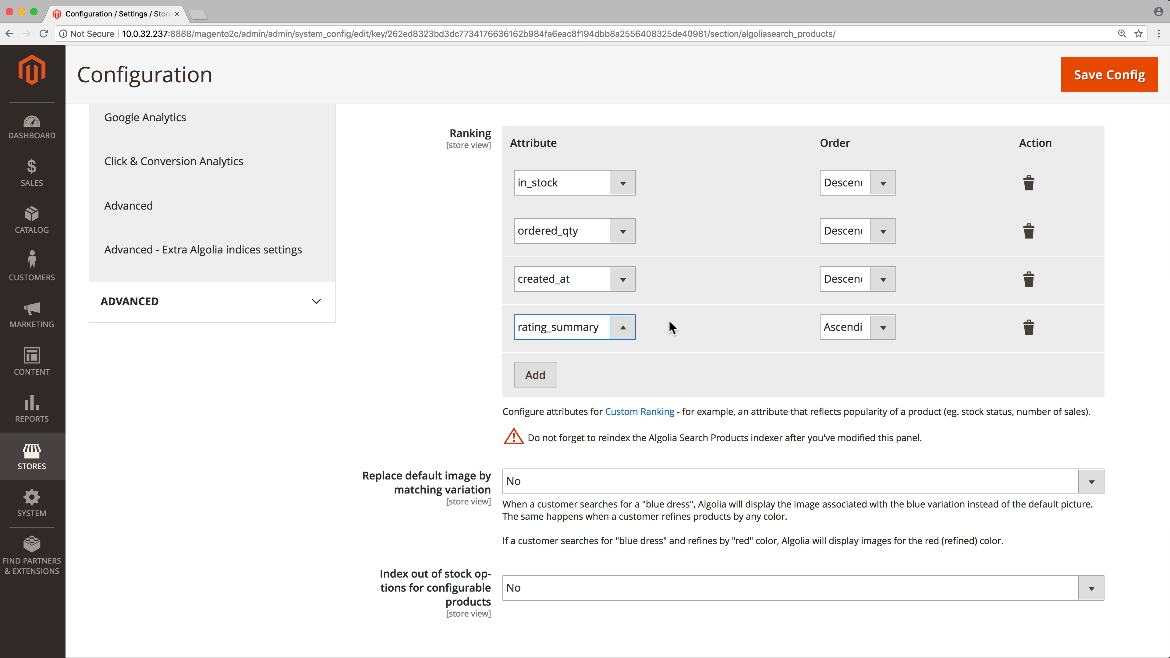
{"action": "left_click", "coordinate": [856, 327]}
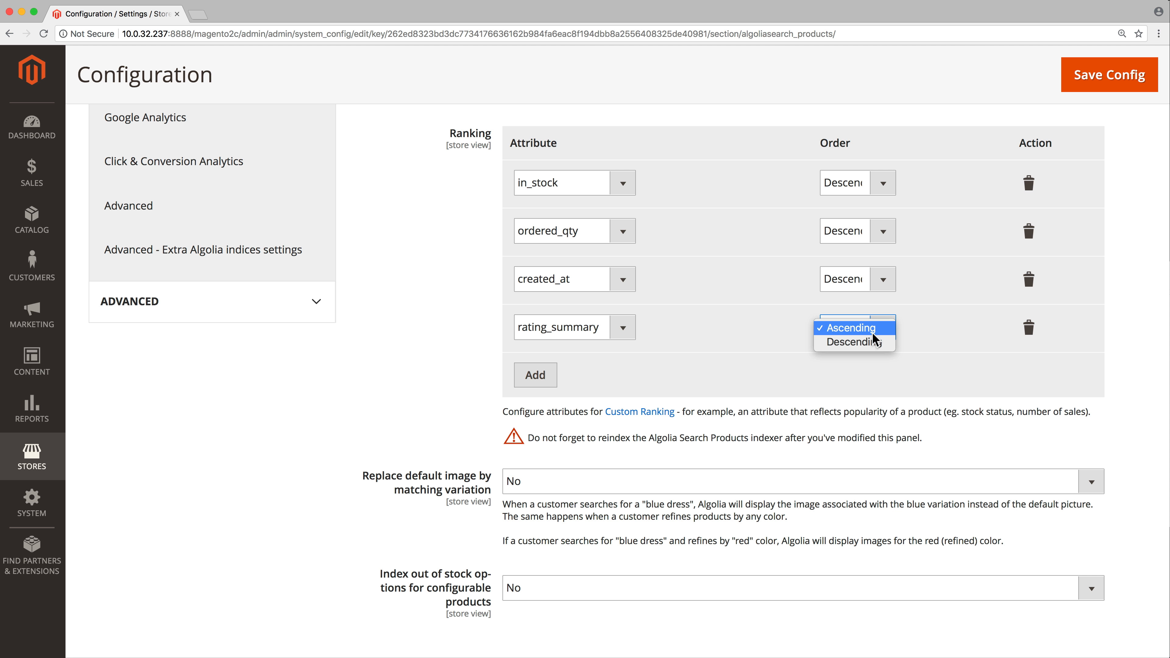
{"action": "left_click", "coordinate": [853, 342]}
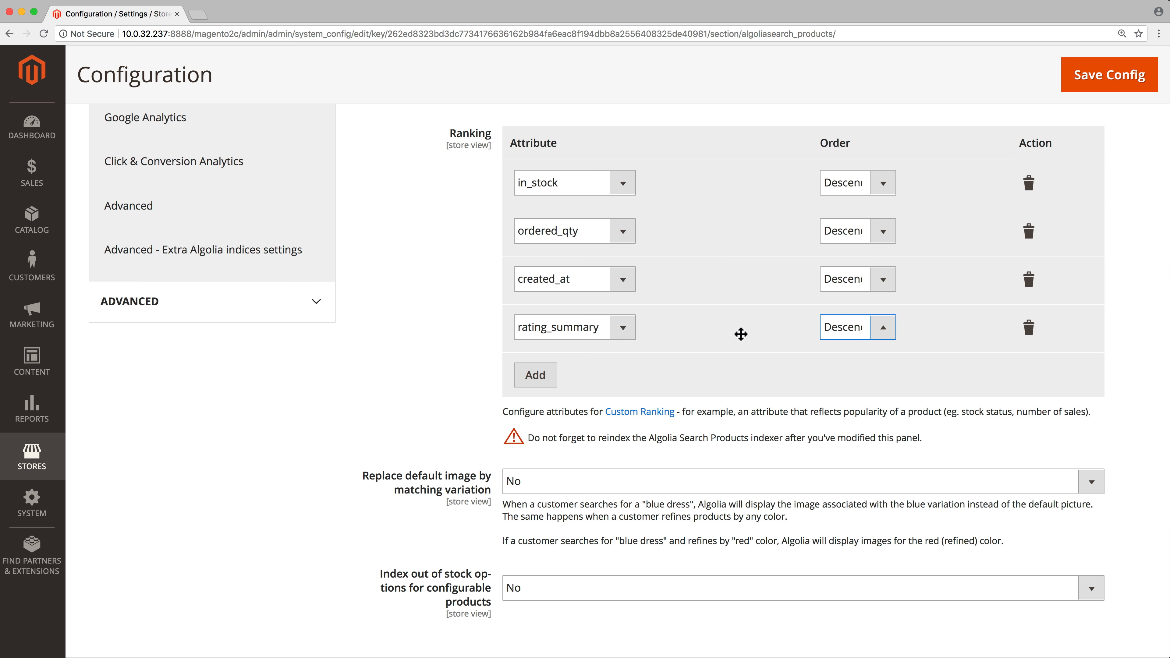
{"action": "left_click_drag", "start_coordinate": [741, 334], "coordinate": [717, 184]}
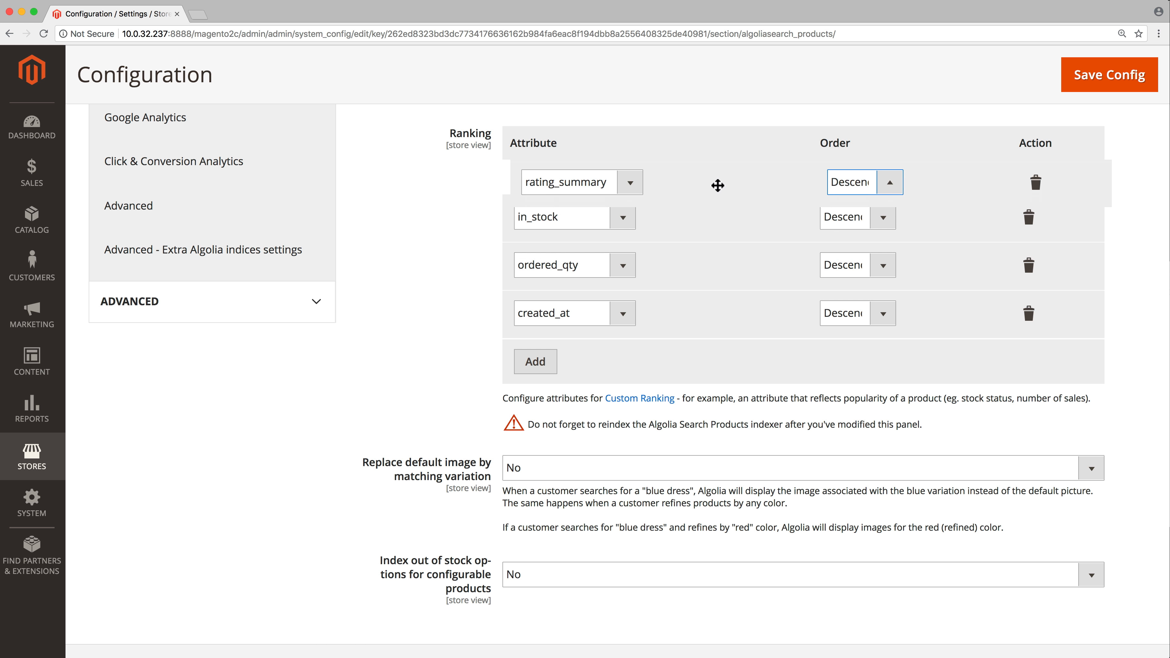
{"action": "left_click_drag", "start_coordinate": [717, 183], "coordinate": [701, 277]}
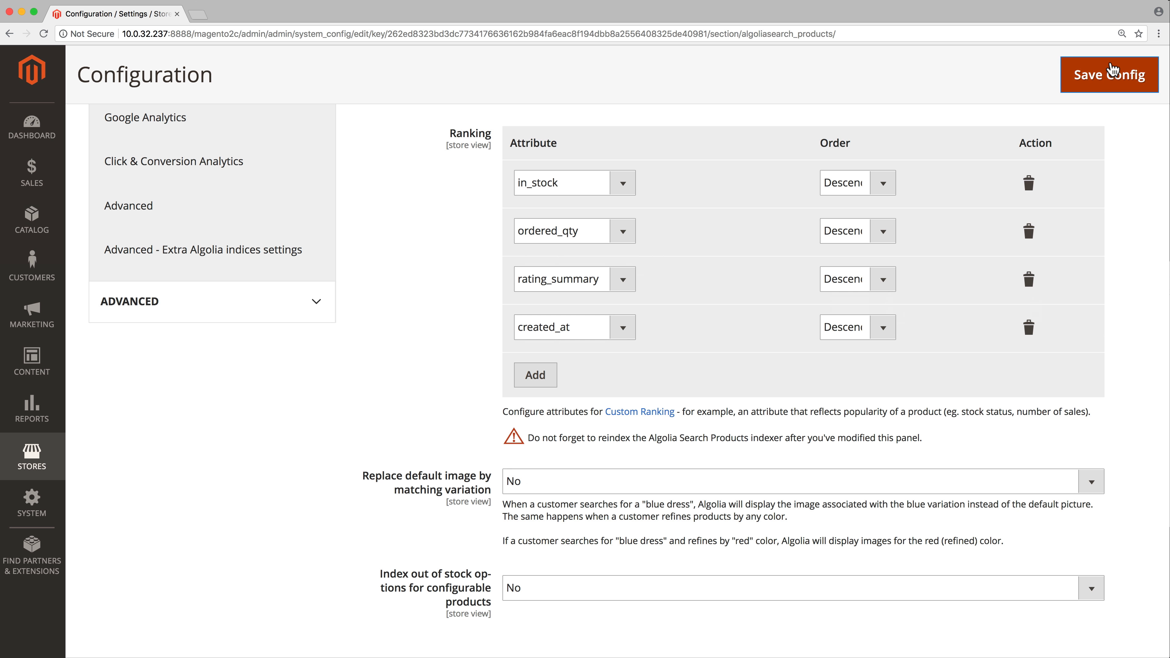
- Save the configuration with the new custom ranking
{"action": "left_click", "coordinate": [1109, 74]}
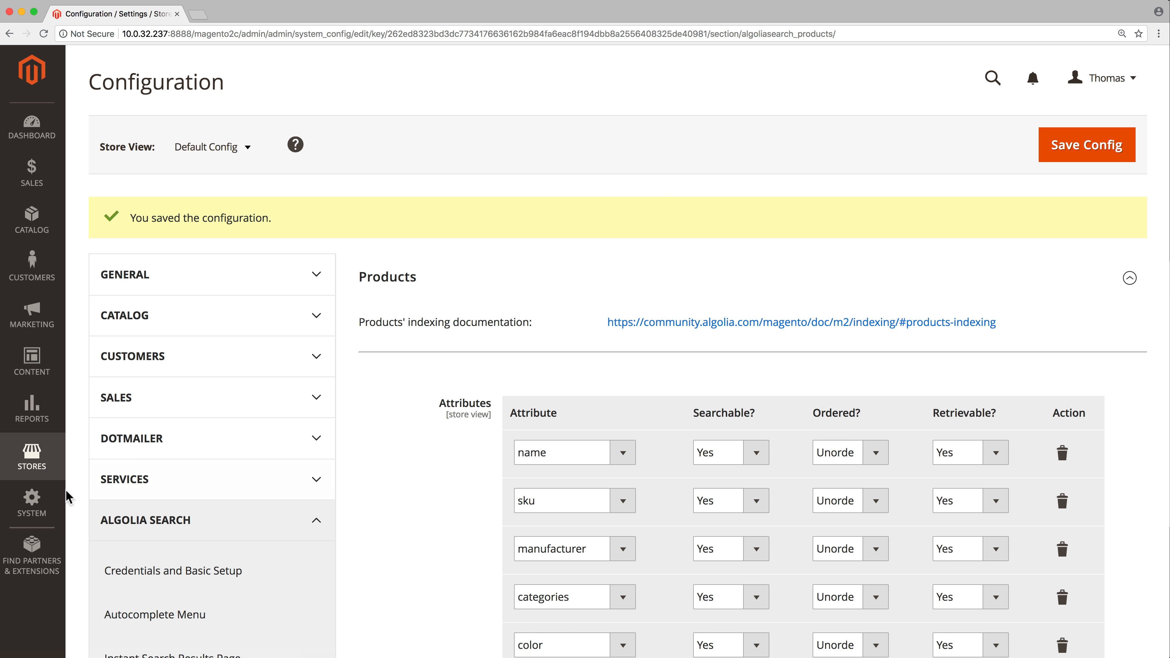
- In Cache Management, refresh the Configuration and Page Cache types
{"action": "left_click", "coordinate": [31, 503]}
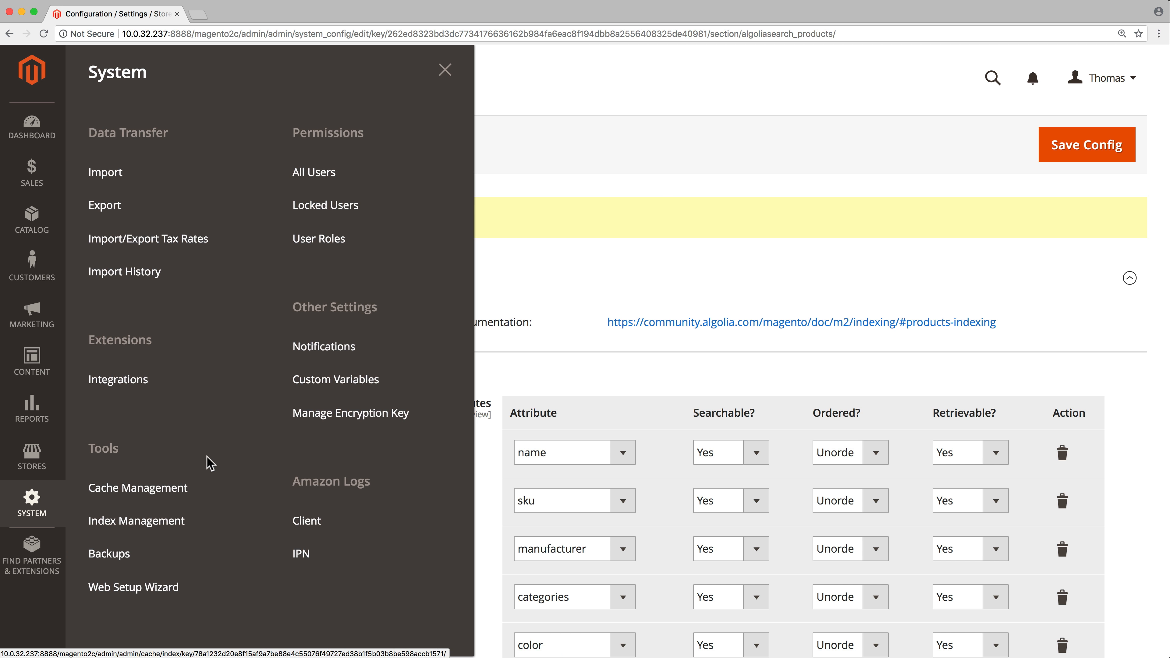
{"action": "left_click", "coordinate": [137, 488]}
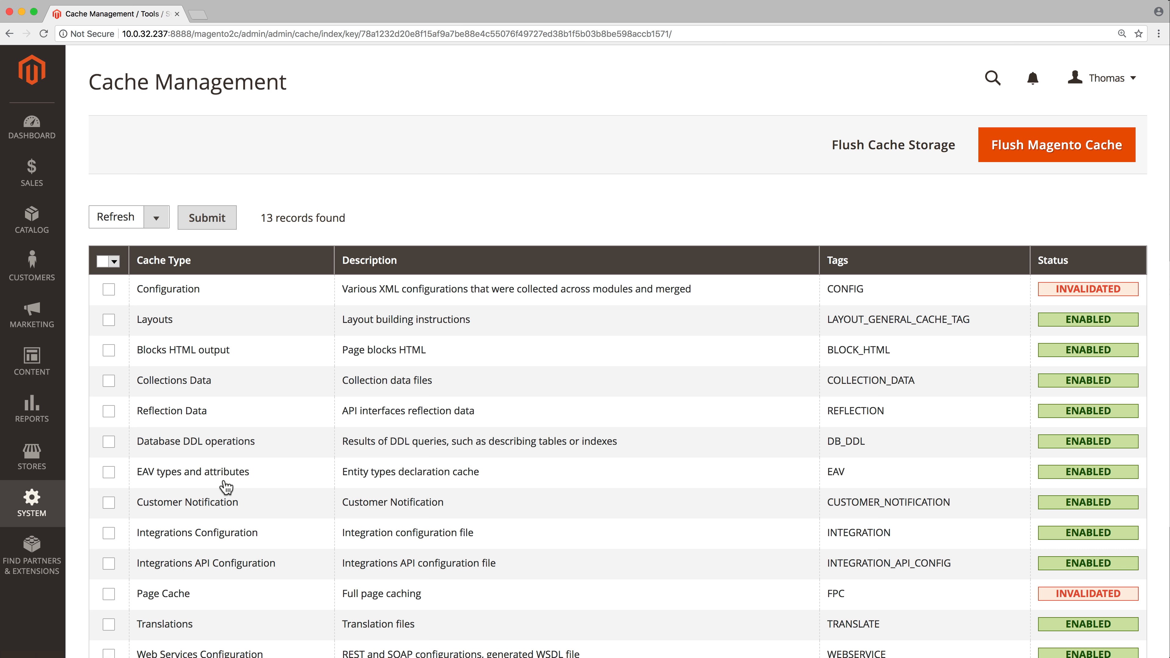
{"action": "left_click", "coordinate": [108, 289]}
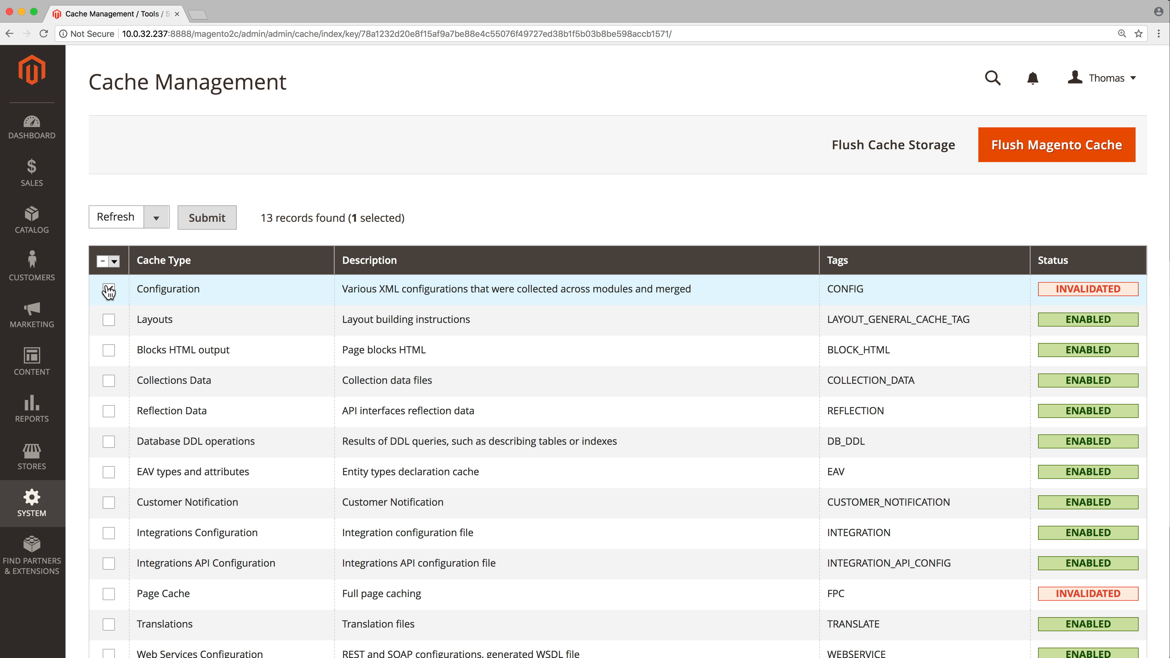
{"action": "left_click", "coordinate": [110, 593]}
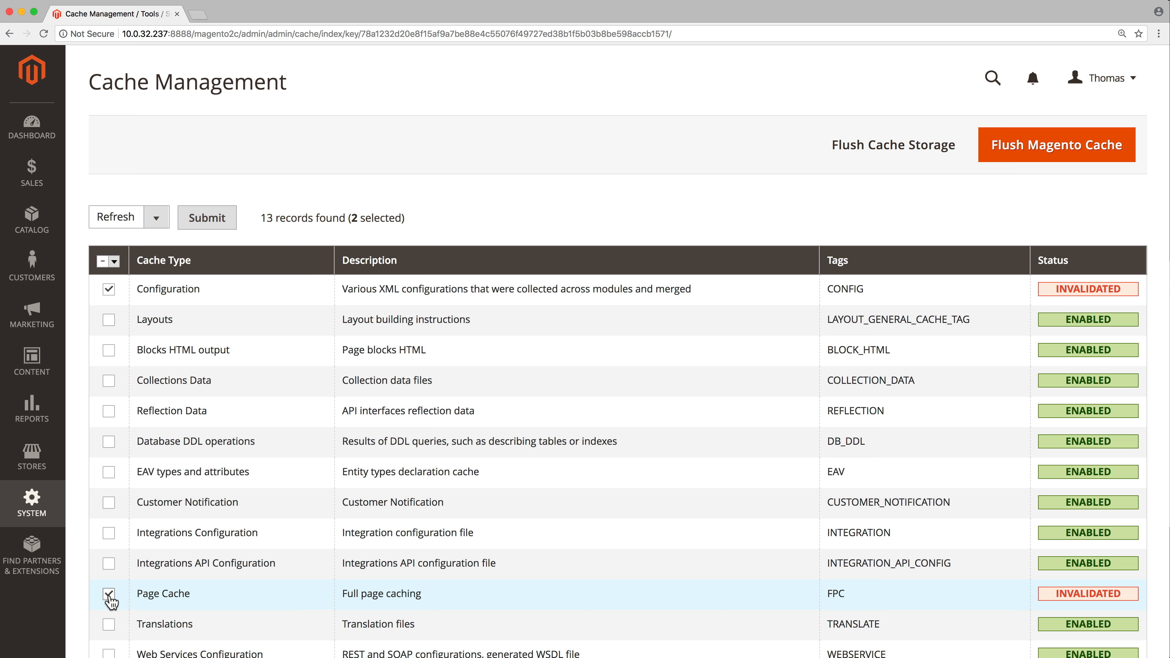
{"action": "left_click", "coordinate": [206, 217]}
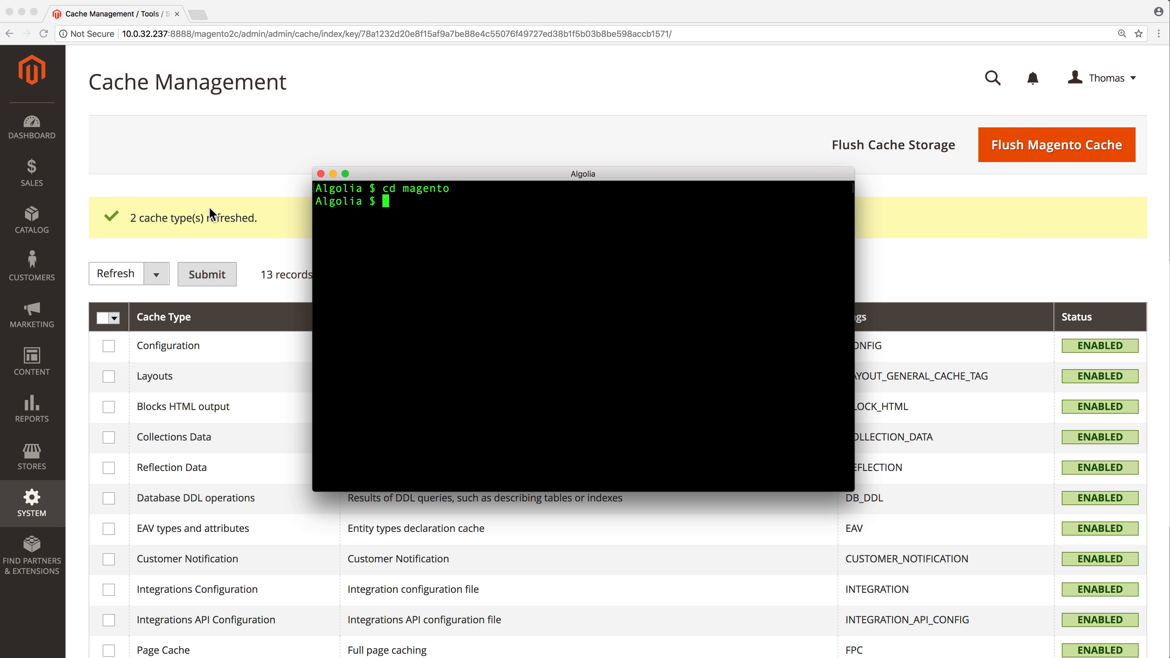
- Enter the php bin/magento indexer:reindex command for the five Algolia indexers and select the line
{"action": "type", "text": "php bin/magento indexer:reindex algolia_products algolia_categories algolia_pages algolia_suggestions algolia_additional_sections"}
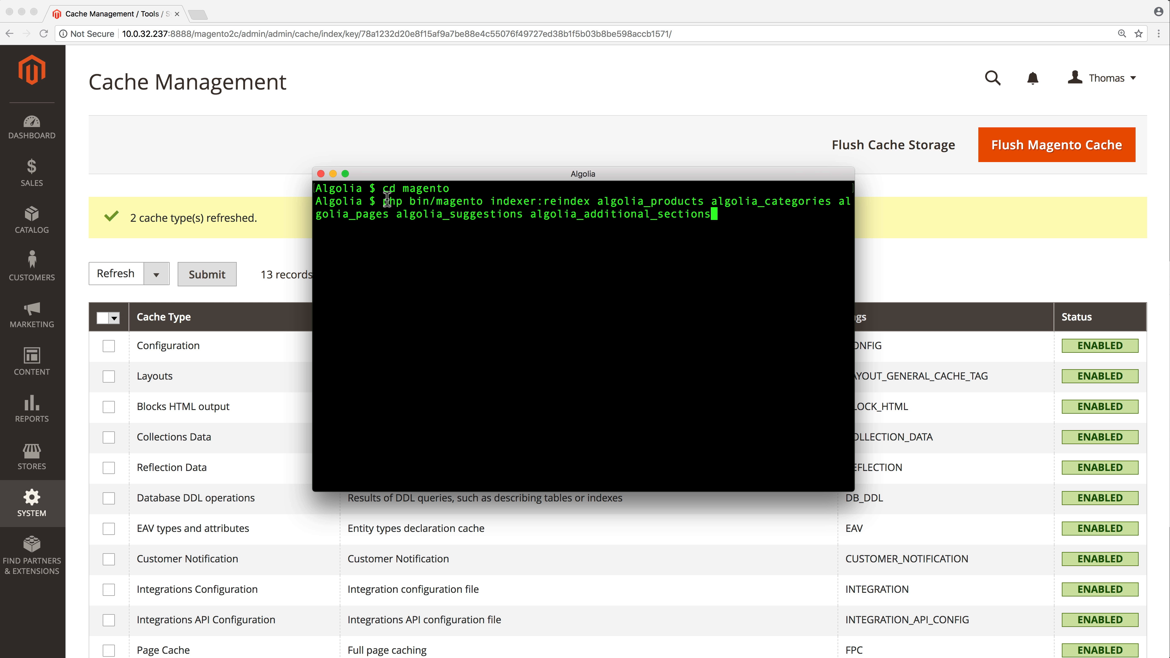
{"action": "left_click_drag", "start_coordinate": [385, 201], "coordinate": [712, 214]}
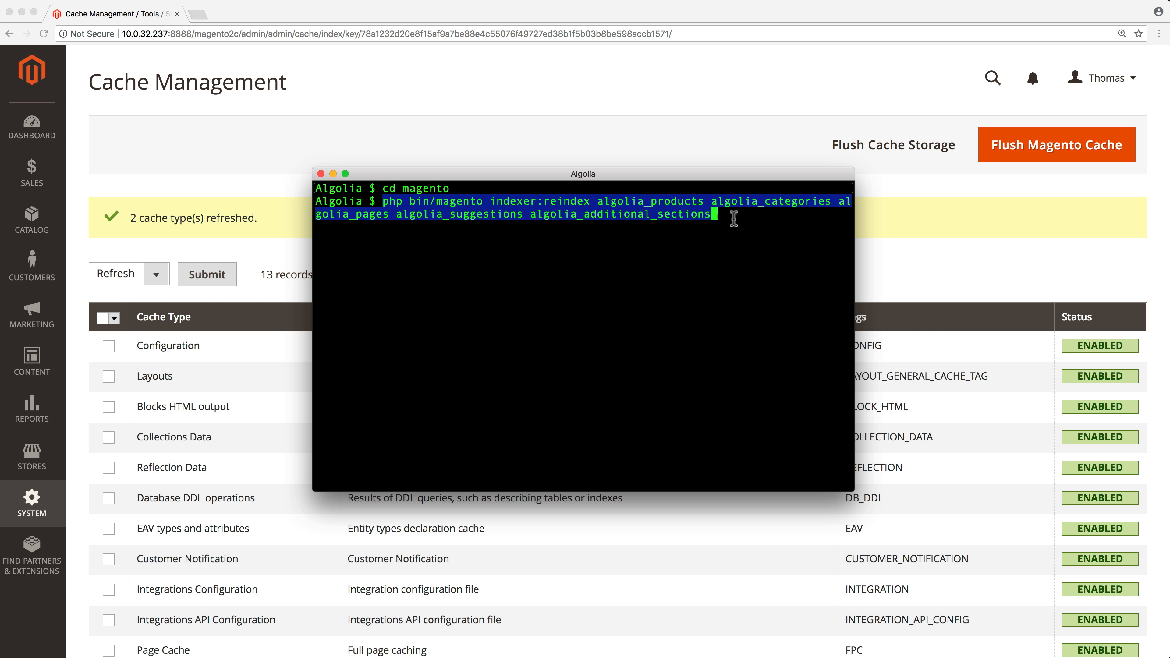